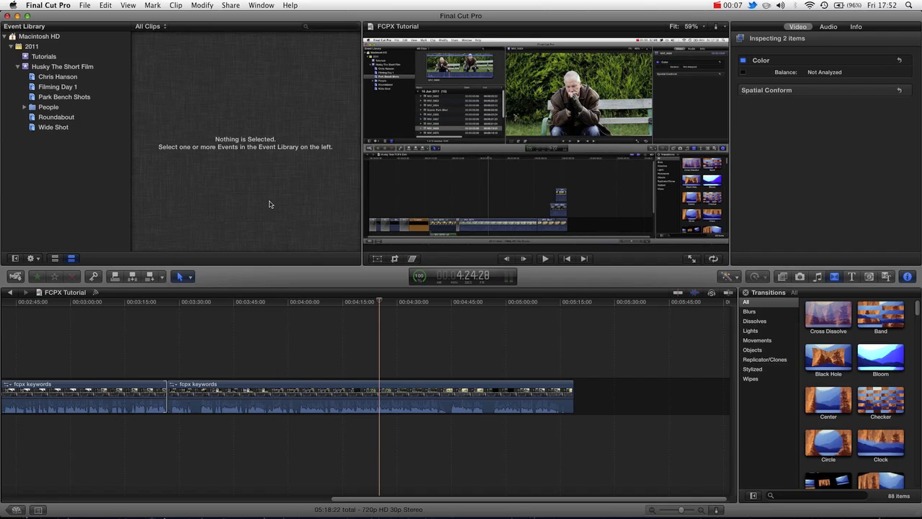
{"action": "mouse_move", "coordinate": [213, 63]}
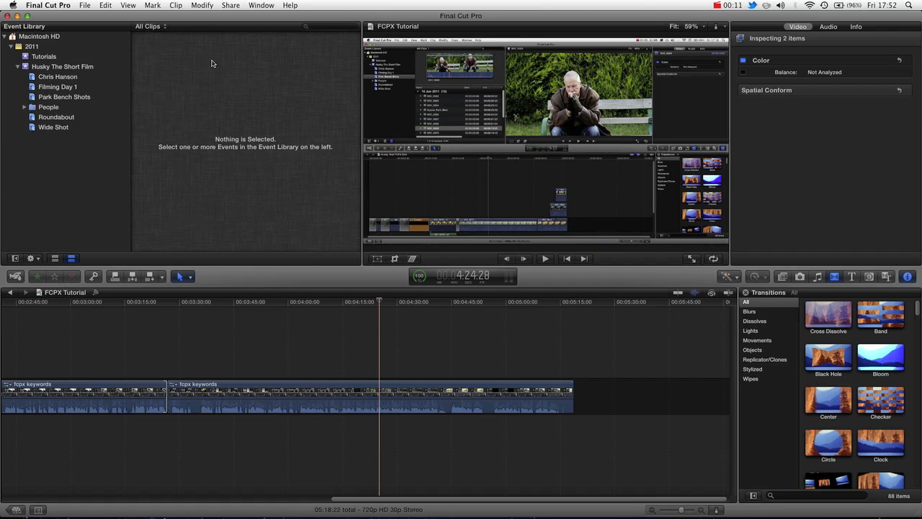
{"action": "mouse_move", "coordinate": [108, 112]}
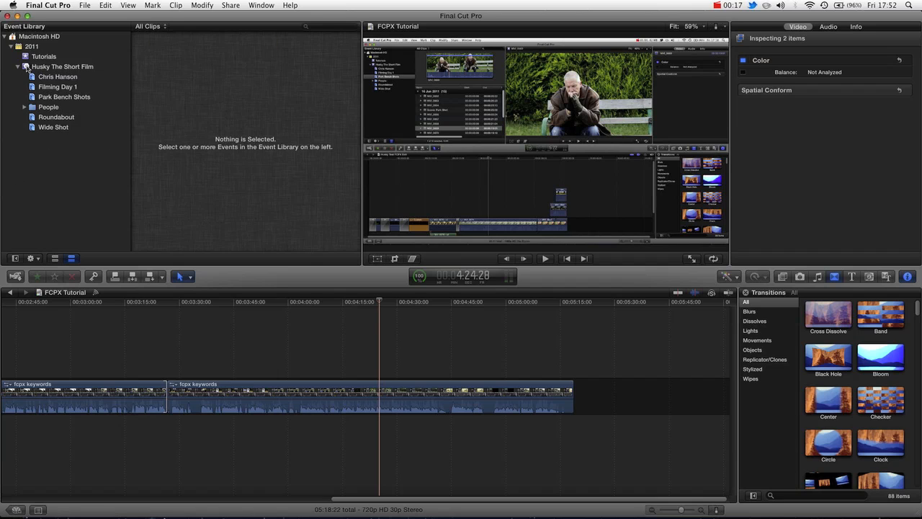
Step: Show the Husky The Short Film event's clips in the Event Browser
{"action": "left_click", "coordinate": [63, 66]}
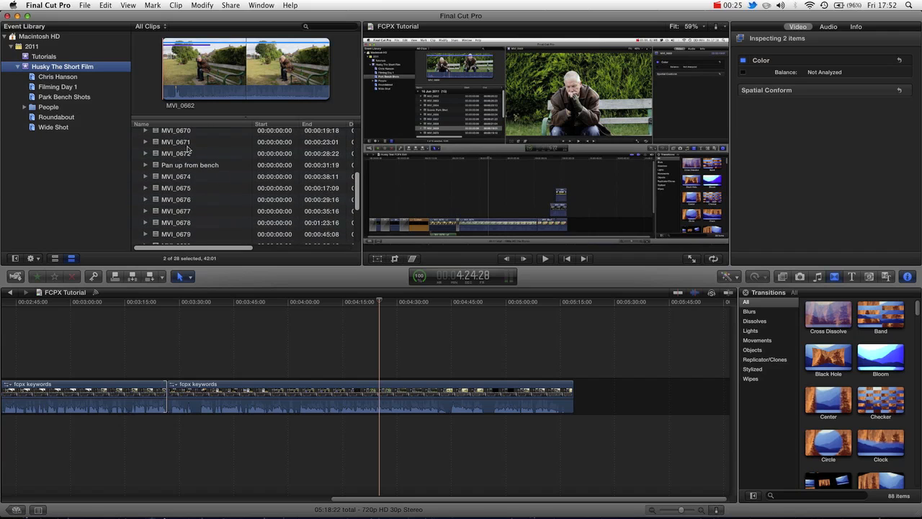
{"action": "scroll", "scroll_direction": "down", "scroll_amount": 3}
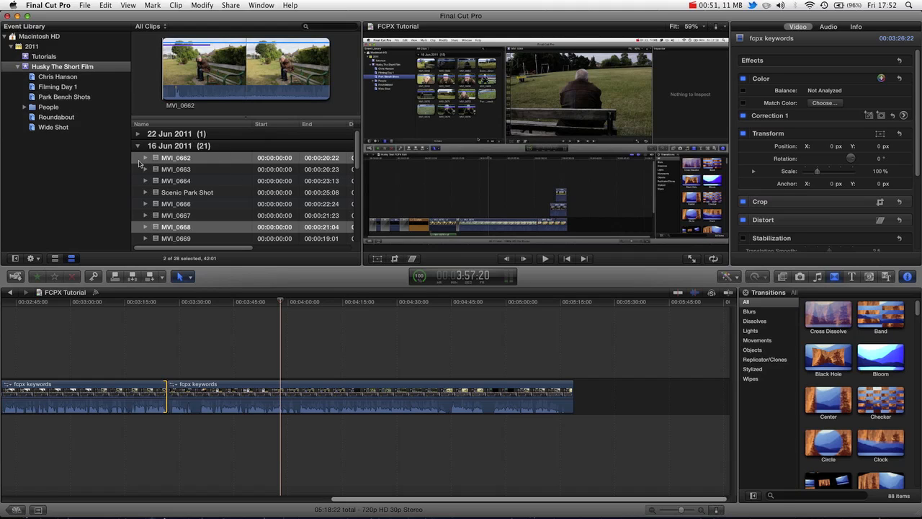
{"action": "mouse_move", "coordinate": [187, 198]}
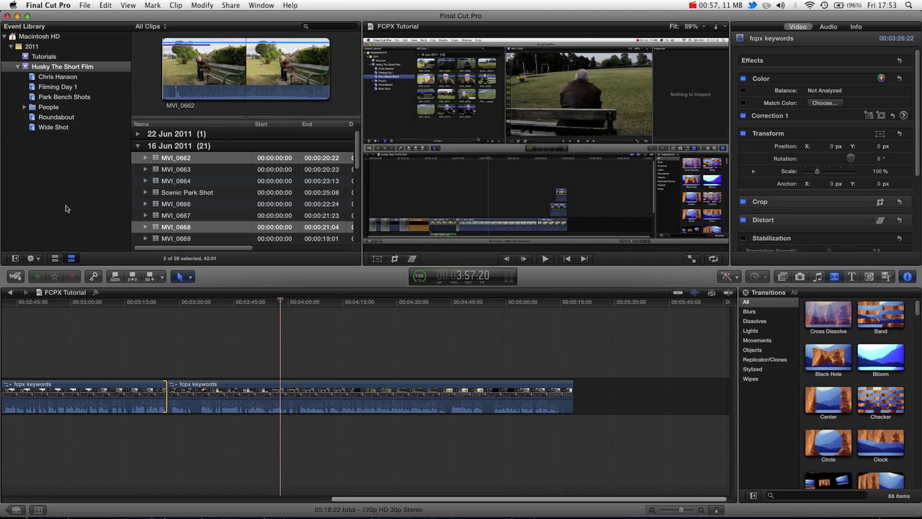
{"action": "mouse_move", "coordinate": [103, 176]}
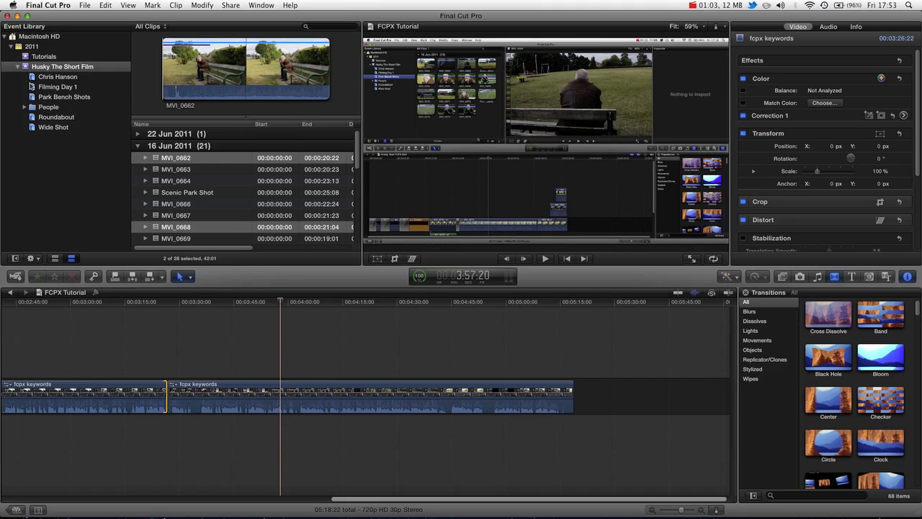
Step: From the Filming Day 1 collection, import OceansDeep.wav into the existing Husky The Short Film event
{"action": "left_click", "coordinate": [57, 87]}
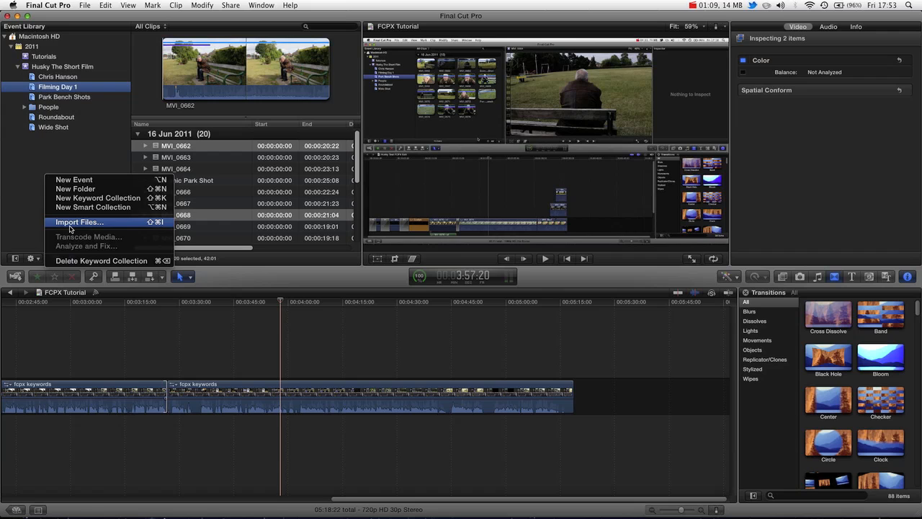
{"action": "left_click", "coordinate": [80, 222]}
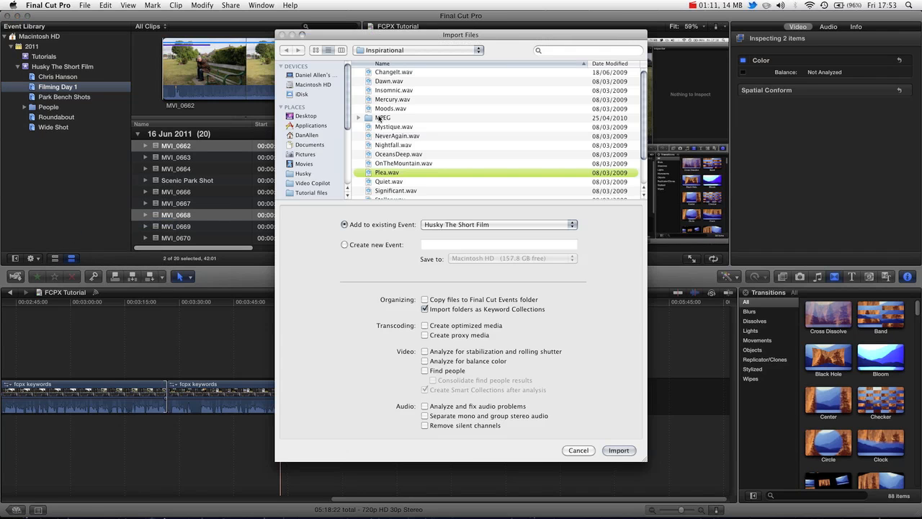
{"action": "left_click", "coordinate": [398, 153]}
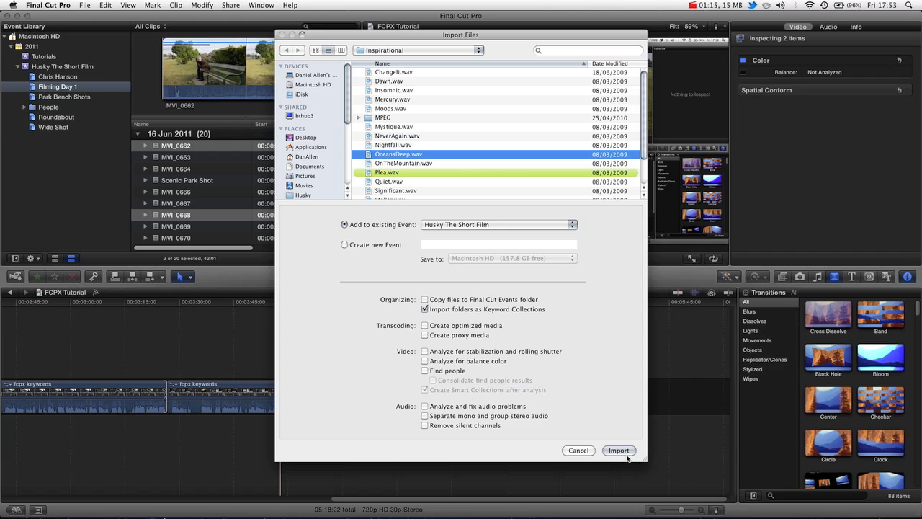
{"action": "left_click", "coordinate": [618, 450]}
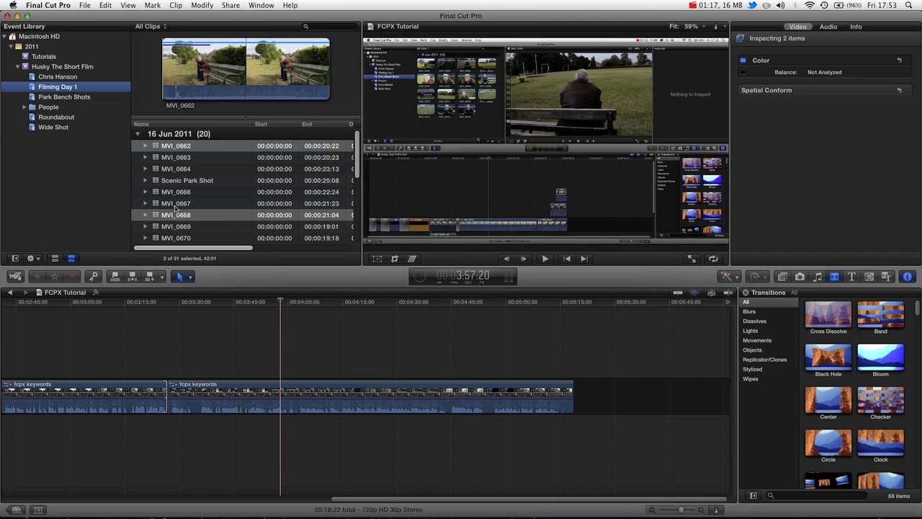
Step: Locate and select the imported OceansDeep clip in the 8 Mar 2009 group
{"action": "scroll", "scroll_direction": "down", "scroll_amount": 3}
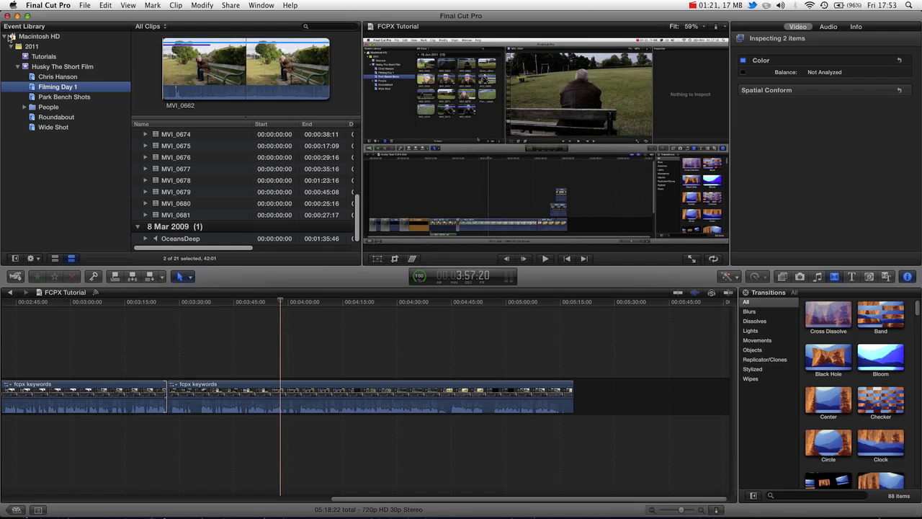
{"action": "left_click", "coordinate": [180, 239]}
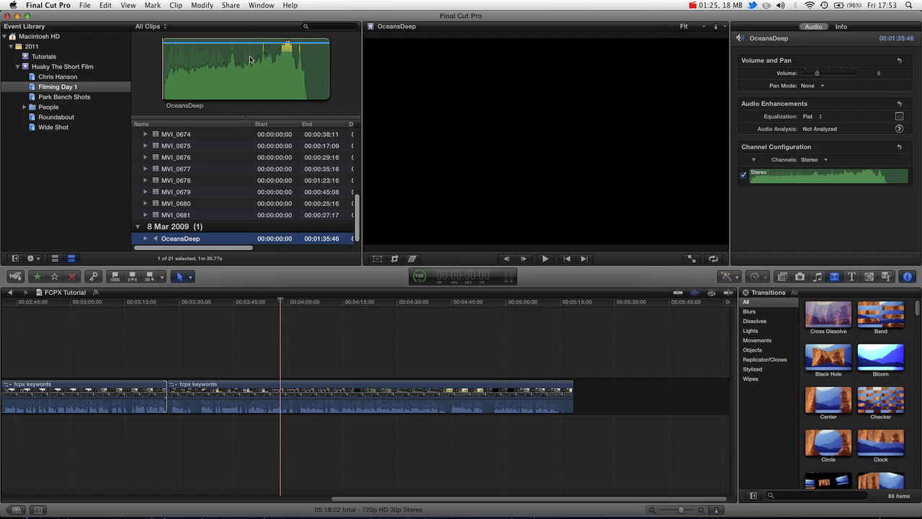
{"action": "mouse_move", "coordinate": [306, 71]}
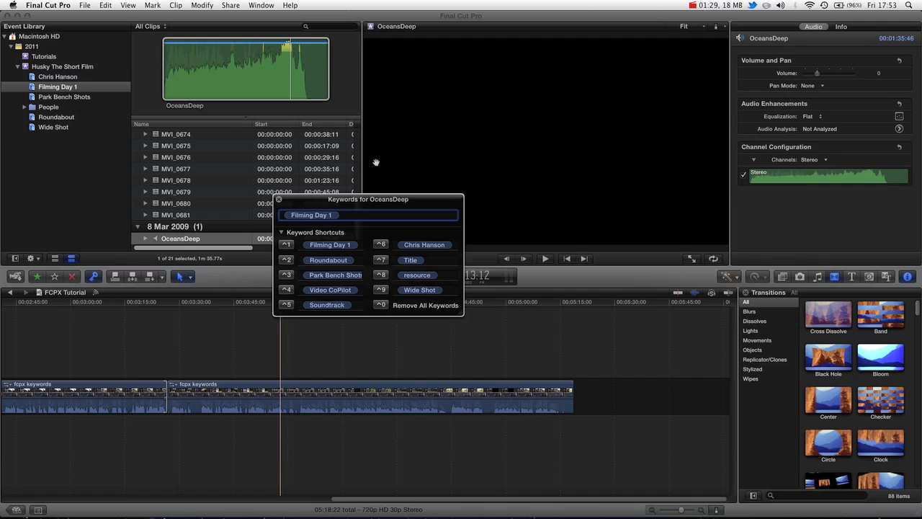
{"action": "mouse_move", "coordinate": [263, 193]}
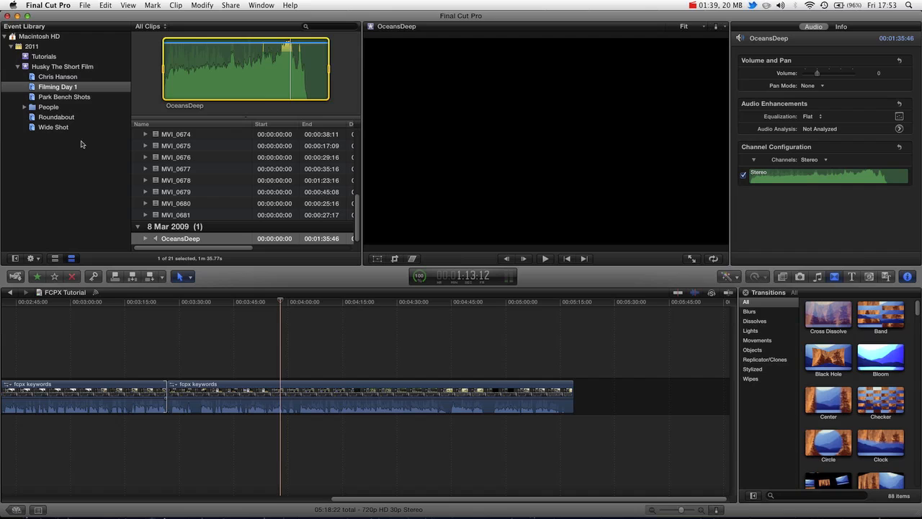
{"action": "mouse_move", "coordinate": [52, 169]}
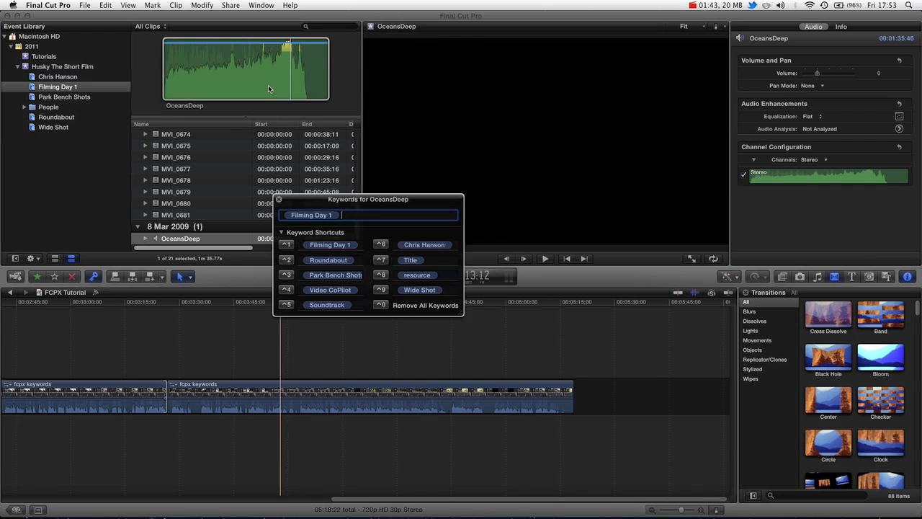
Step: Add a Sound Effects keyword to OceansDeep alongside Filming Day 1, creating the Sound Effects collection
{"action": "type", "text": "Sound Effects"}
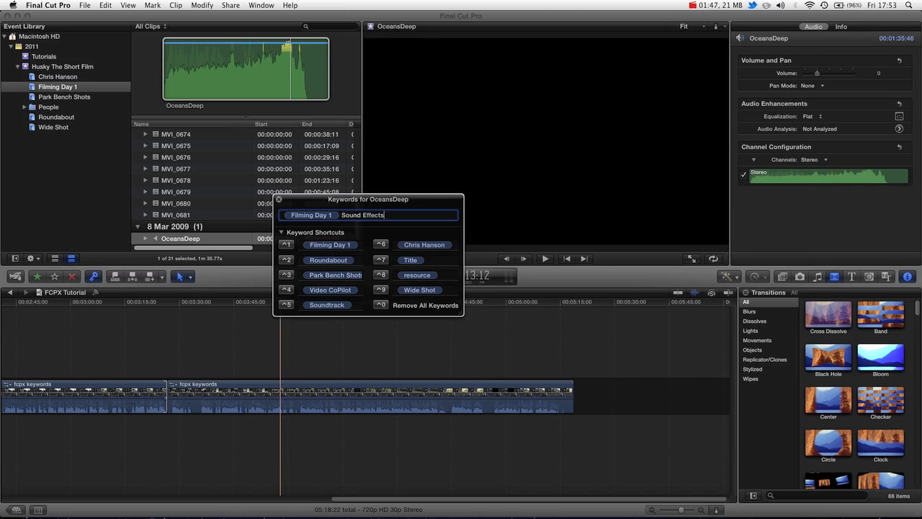
{"action": "mouse_move", "coordinate": [410, 259]}
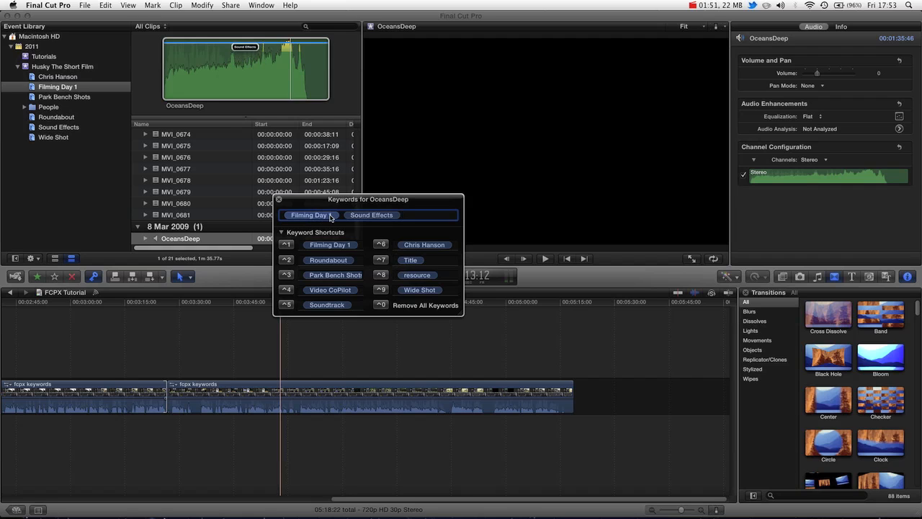
{"action": "left_click", "coordinate": [279, 198]}
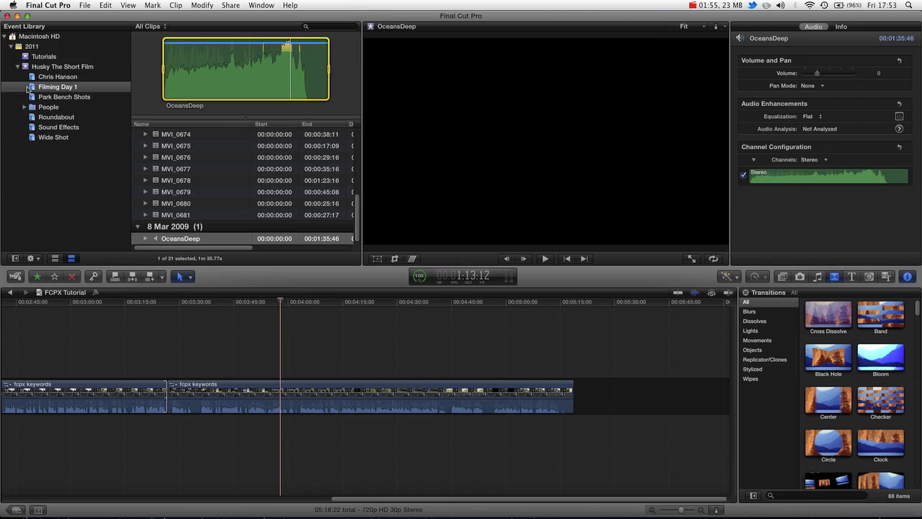
{"action": "left_click", "coordinate": [58, 127]}
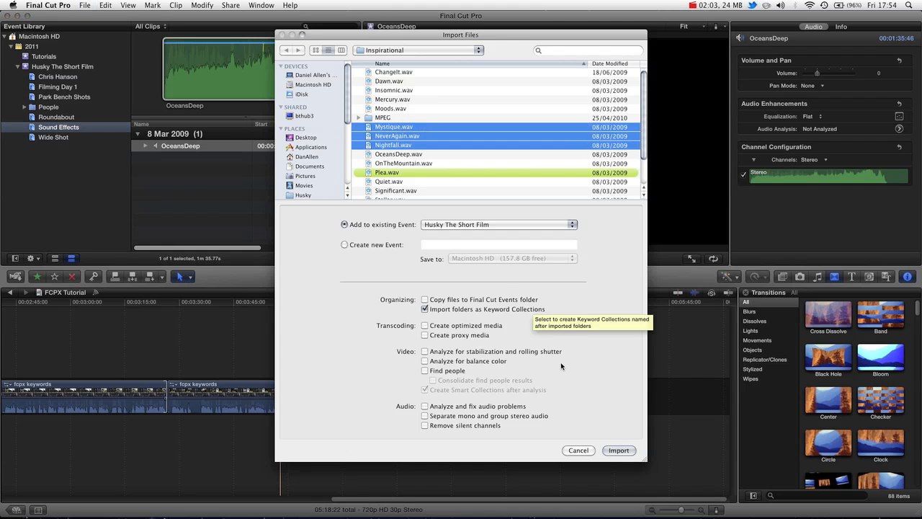
Step: Import Nightfall, NeverAgain and Mystique into Sound Effects and preview OceansDeep and Nightfall
{"action": "left_click", "coordinate": [618, 449]}
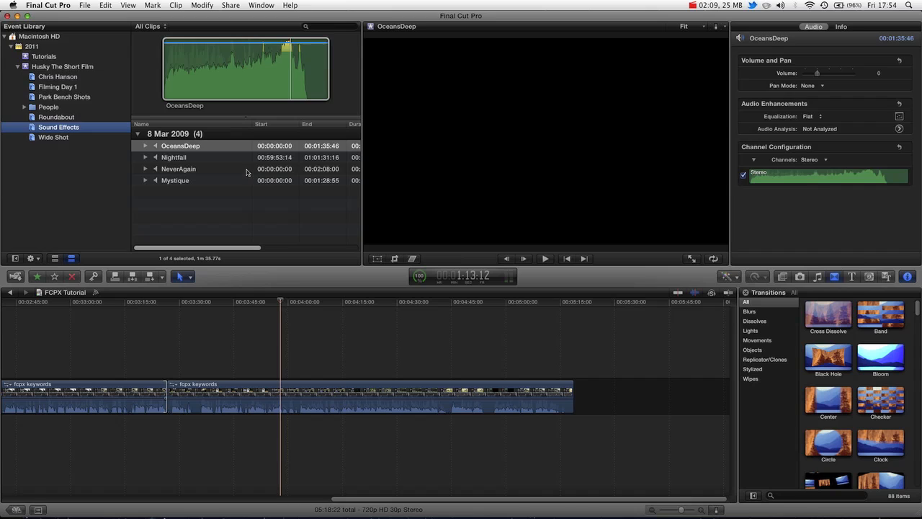
{"action": "left_click", "coordinate": [180, 146]}
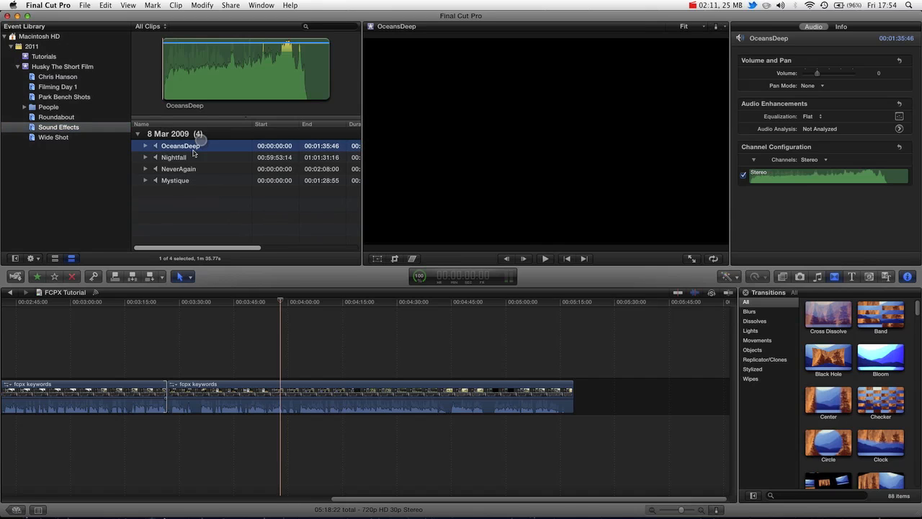
{"action": "left_click", "coordinate": [173, 157]}
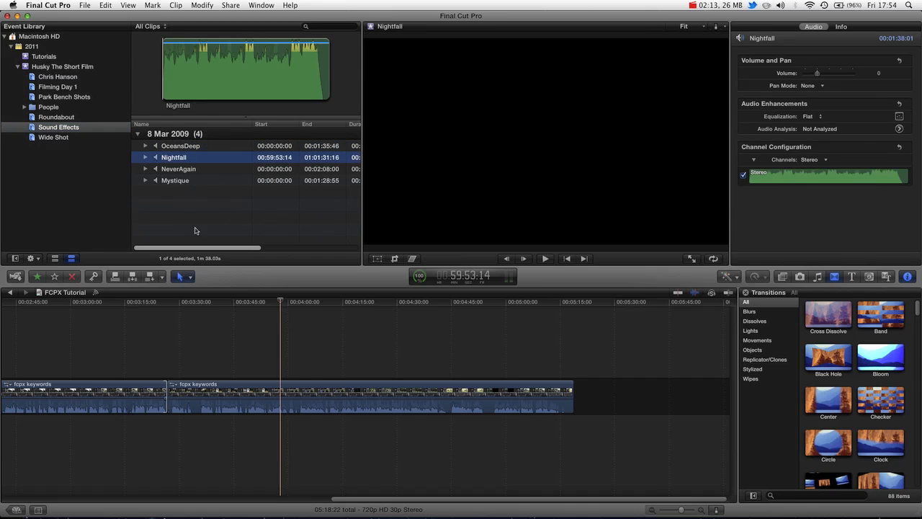
{"action": "mouse_move", "coordinate": [194, 98]}
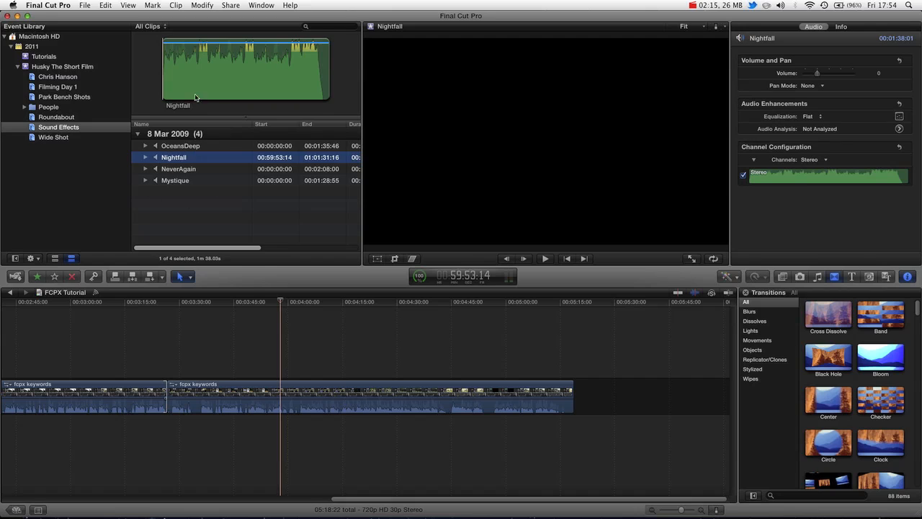
{"action": "mouse_move", "coordinate": [258, 179]}
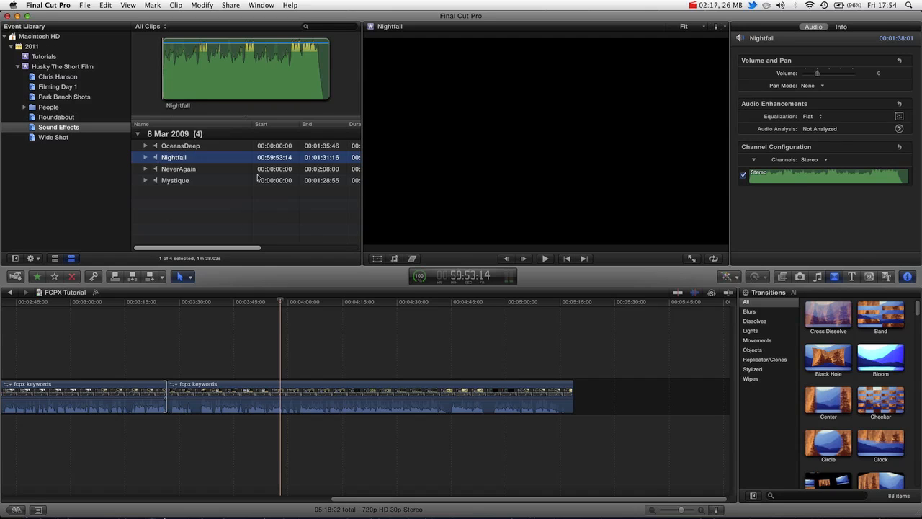
{"action": "mouse_move", "coordinate": [114, 187]}
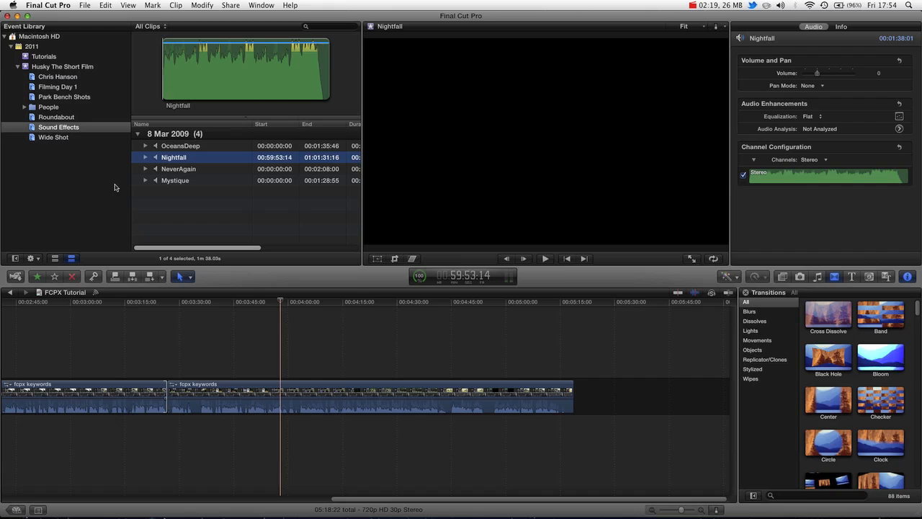
{"action": "mouse_move", "coordinate": [167, 127]}
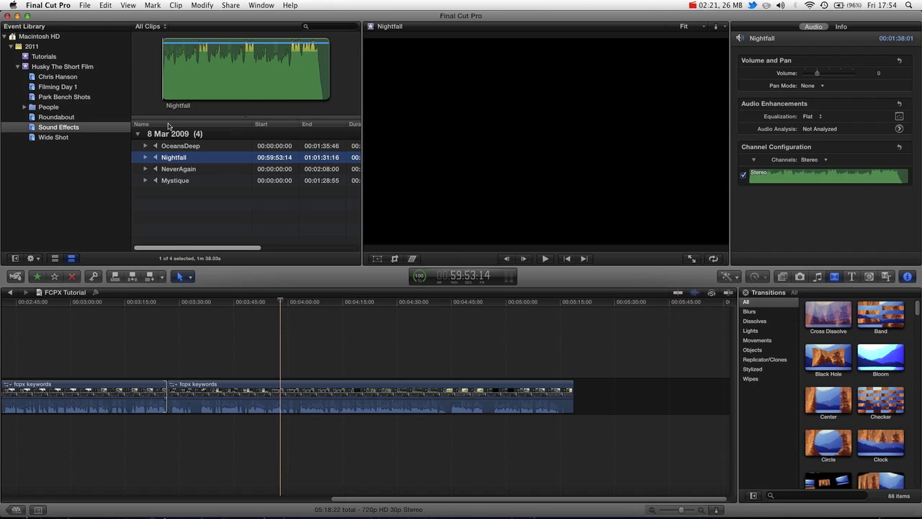
{"action": "left_click", "coordinate": [62, 66]}
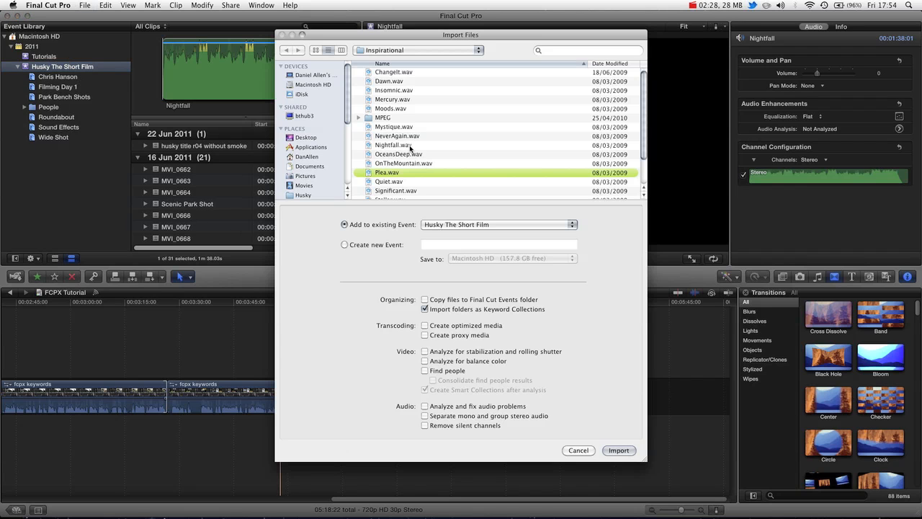
Step: Import Mercury and Dawn into the event's 8 Mar 2009 group and preview Mercury
{"action": "left_click", "coordinate": [618, 450]}
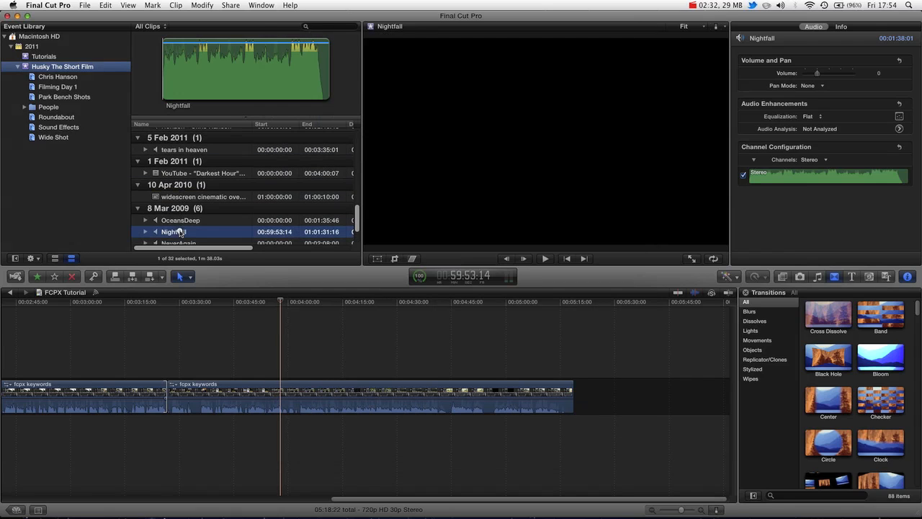
{"action": "scroll", "scroll_direction": "down", "scroll_amount": 3}
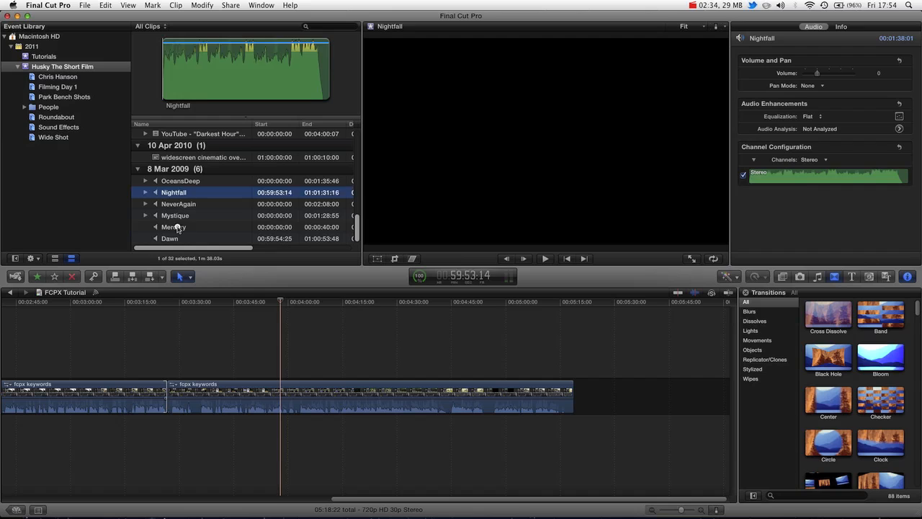
{"action": "left_click", "coordinate": [172, 228]}
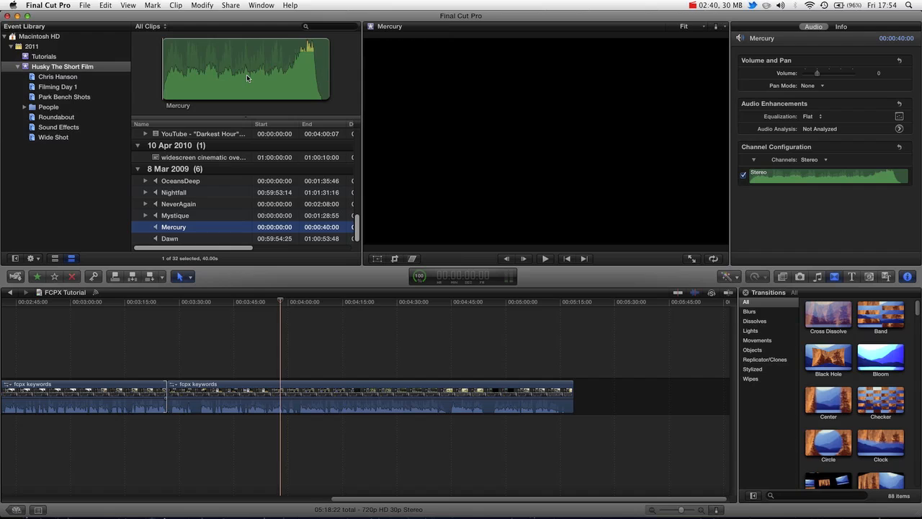
{"action": "mouse_move", "coordinate": [193, 190]}
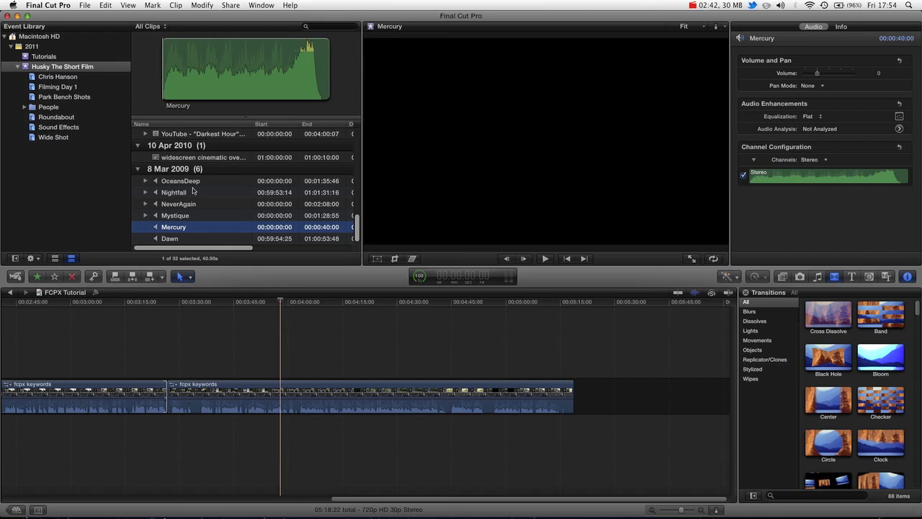
{"action": "mouse_move", "coordinate": [279, 272]}
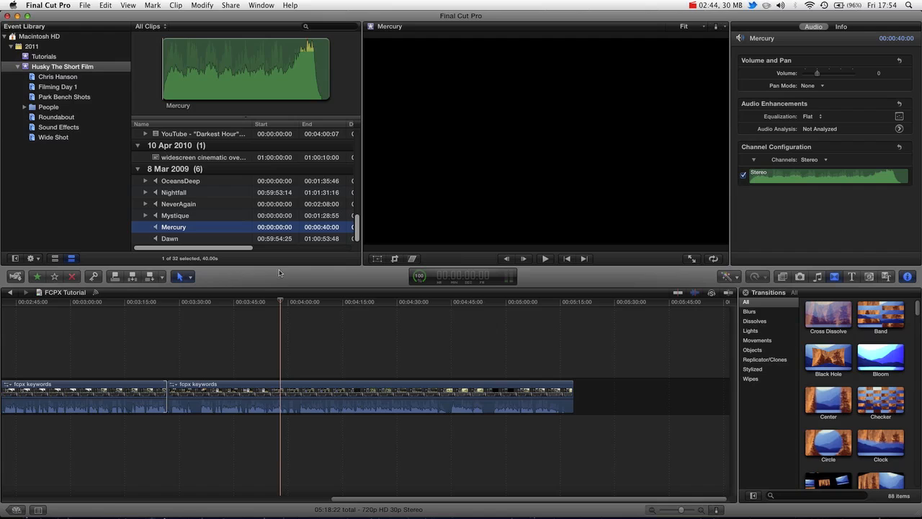
{"action": "mouse_move", "coordinate": [349, 373]}
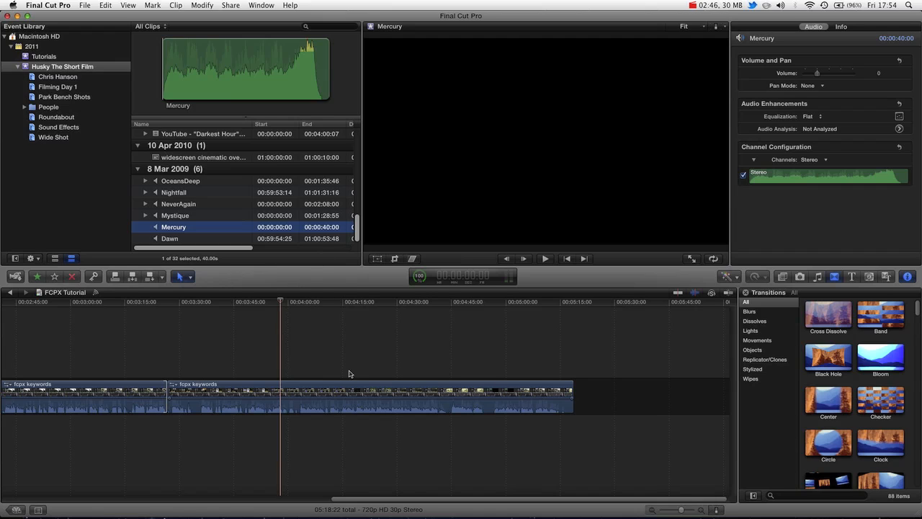
{"action": "mouse_move", "coordinate": [248, 213]}
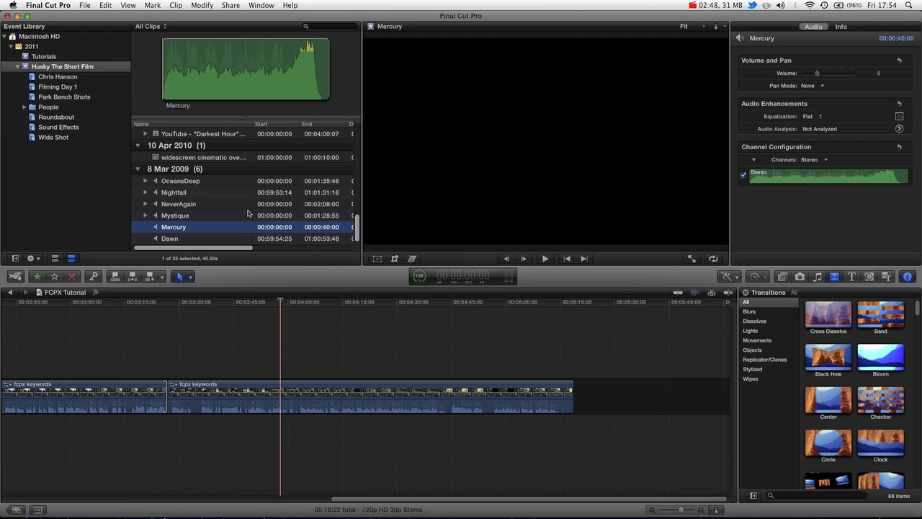
{"action": "mouse_move", "coordinate": [424, 156]}
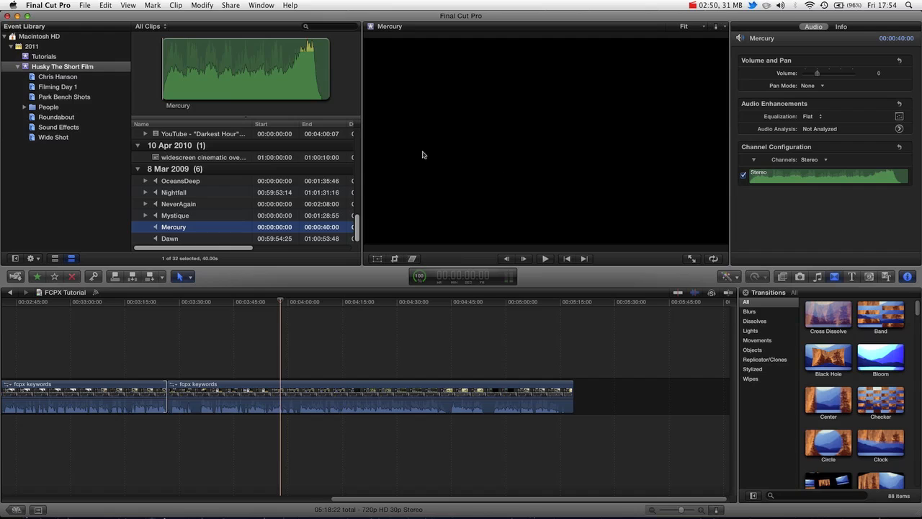
{"action": "double_click", "coordinate": [203, 157]}
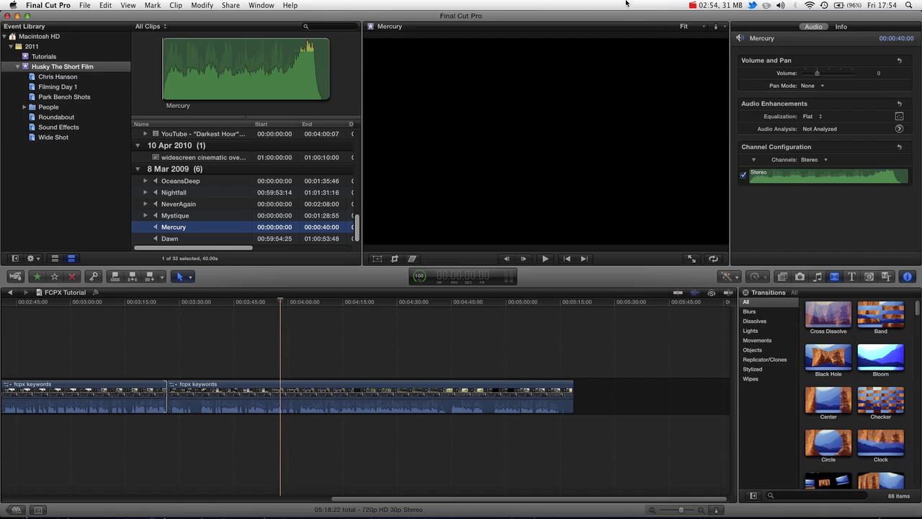
{"action": "mouse_move", "coordinate": [542, 33]}
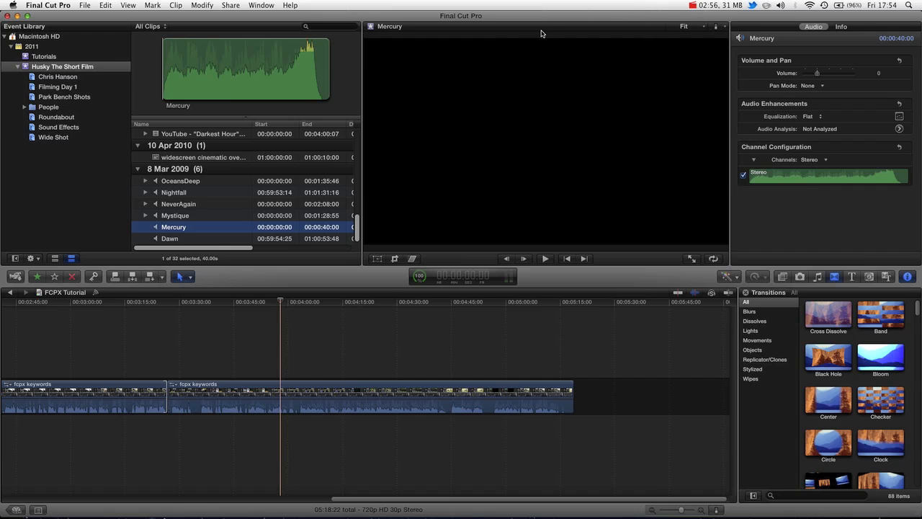